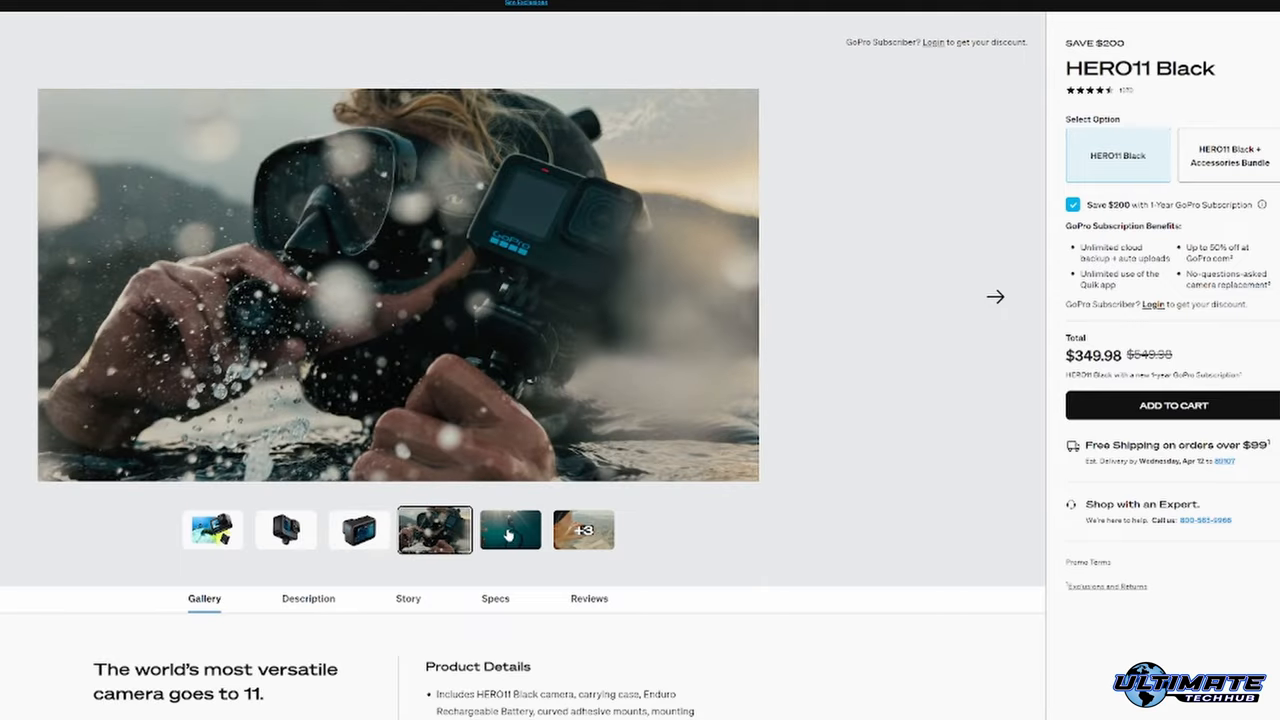
# View another gallery photo of the HERO11 Black camera
pyautogui.click(508, 530)
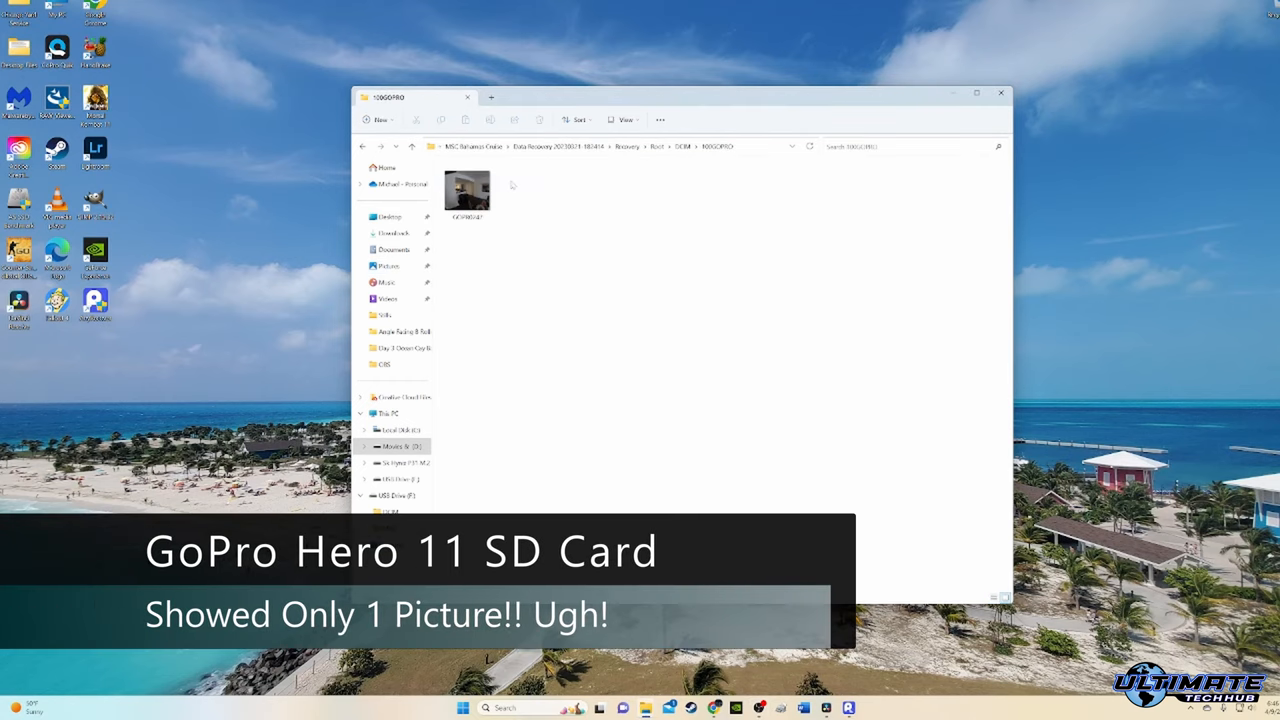
# Go to This PC and open USB Drive (F:) to show the SD card's root folders
pyautogui.click(624, 120)
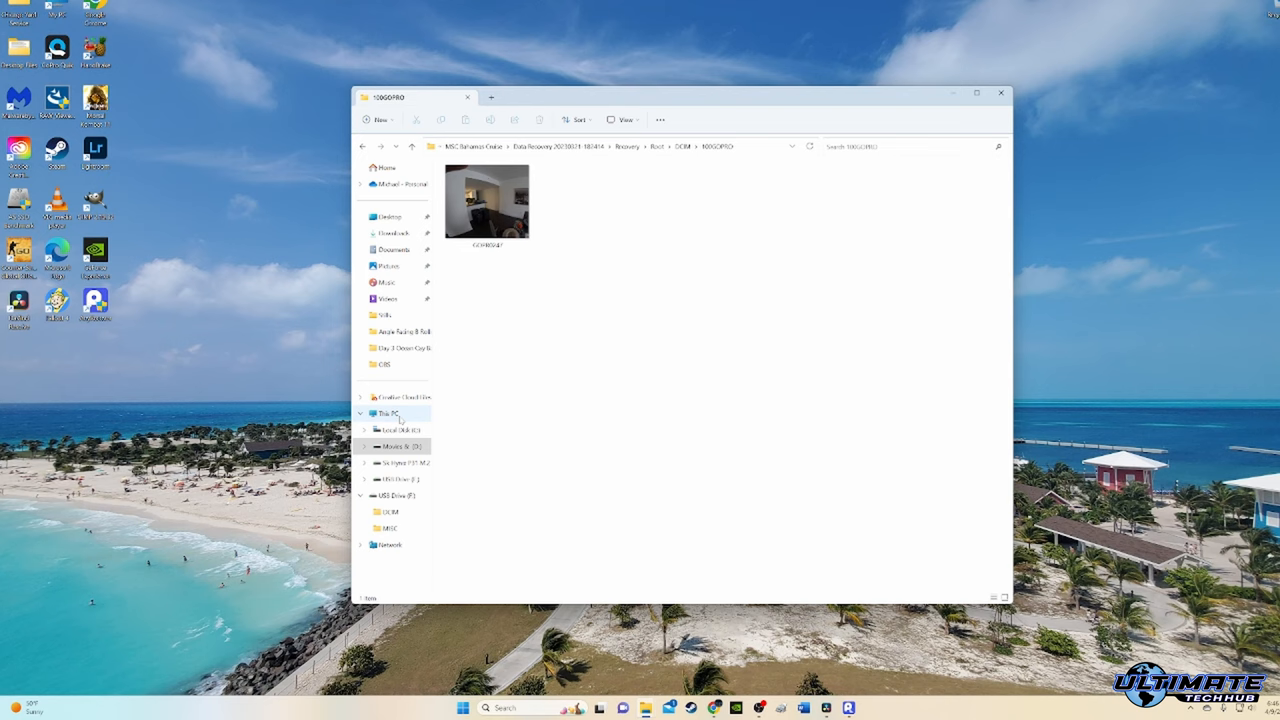
pyautogui.click(388, 412)
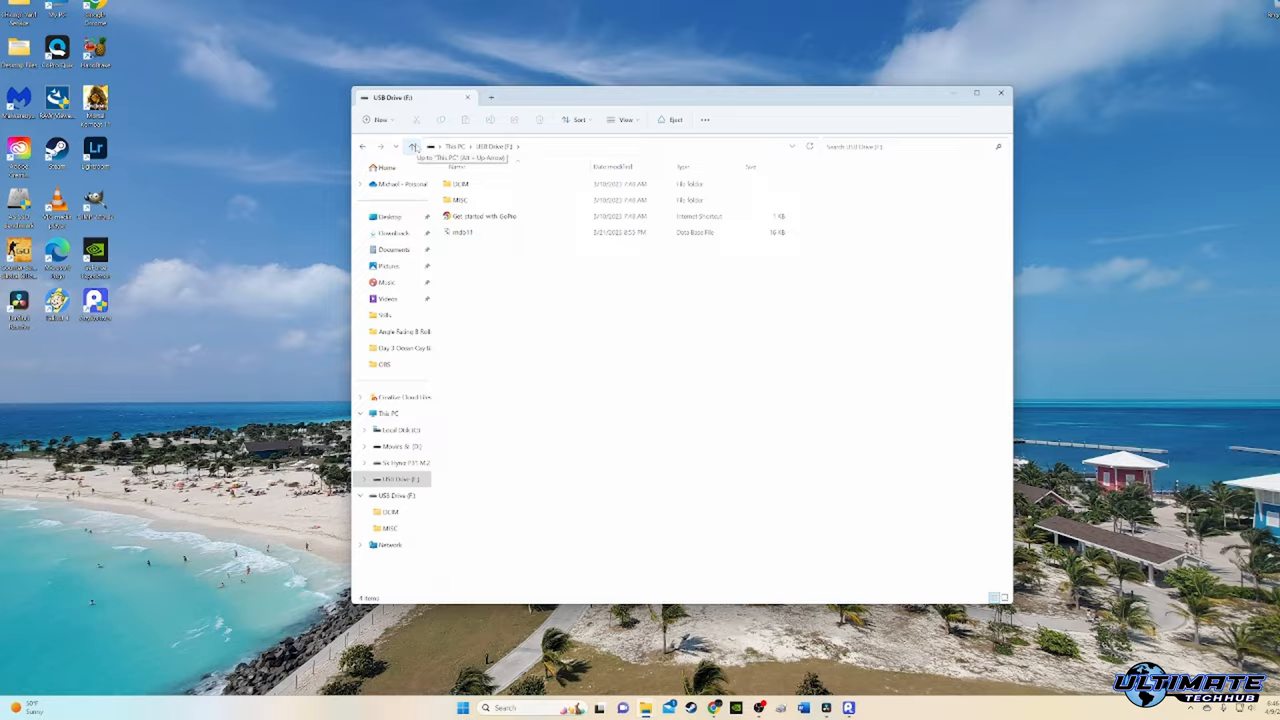
pyautogui.click(412, 148)
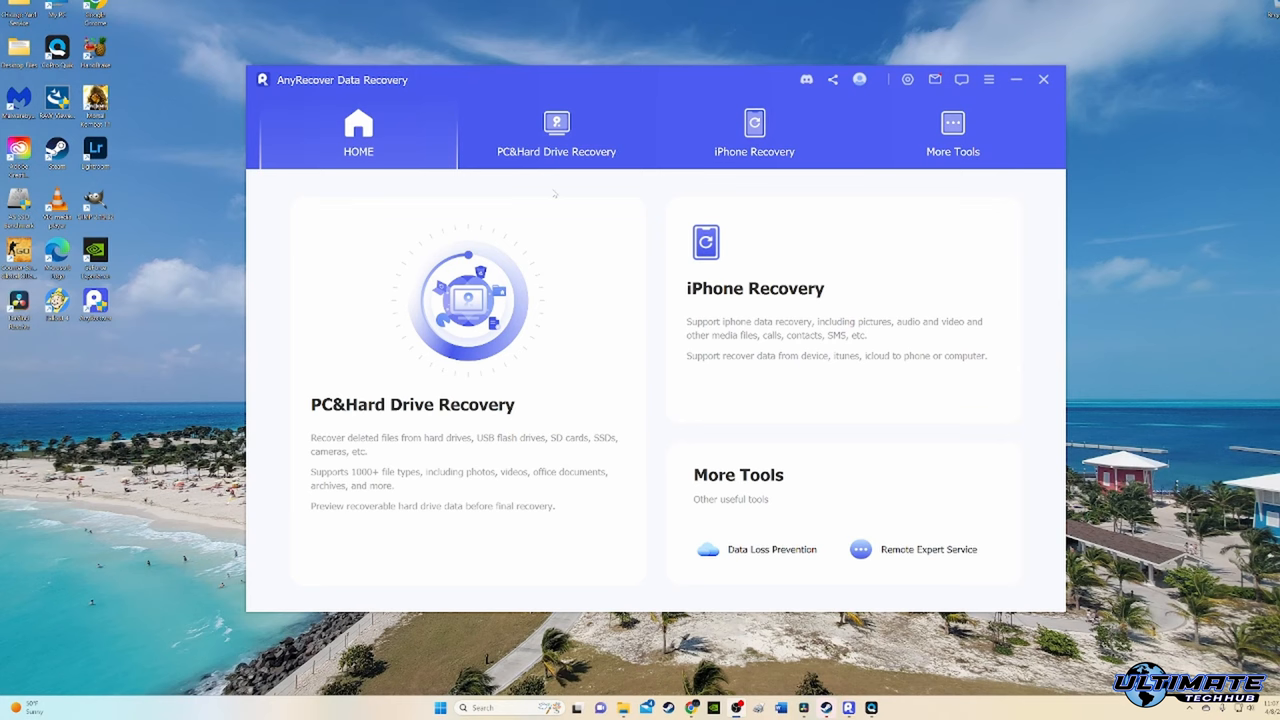
# Choose PC & Hard Drive Recovery to list drives and locations to restore from
pyautogui.click(556, 136)
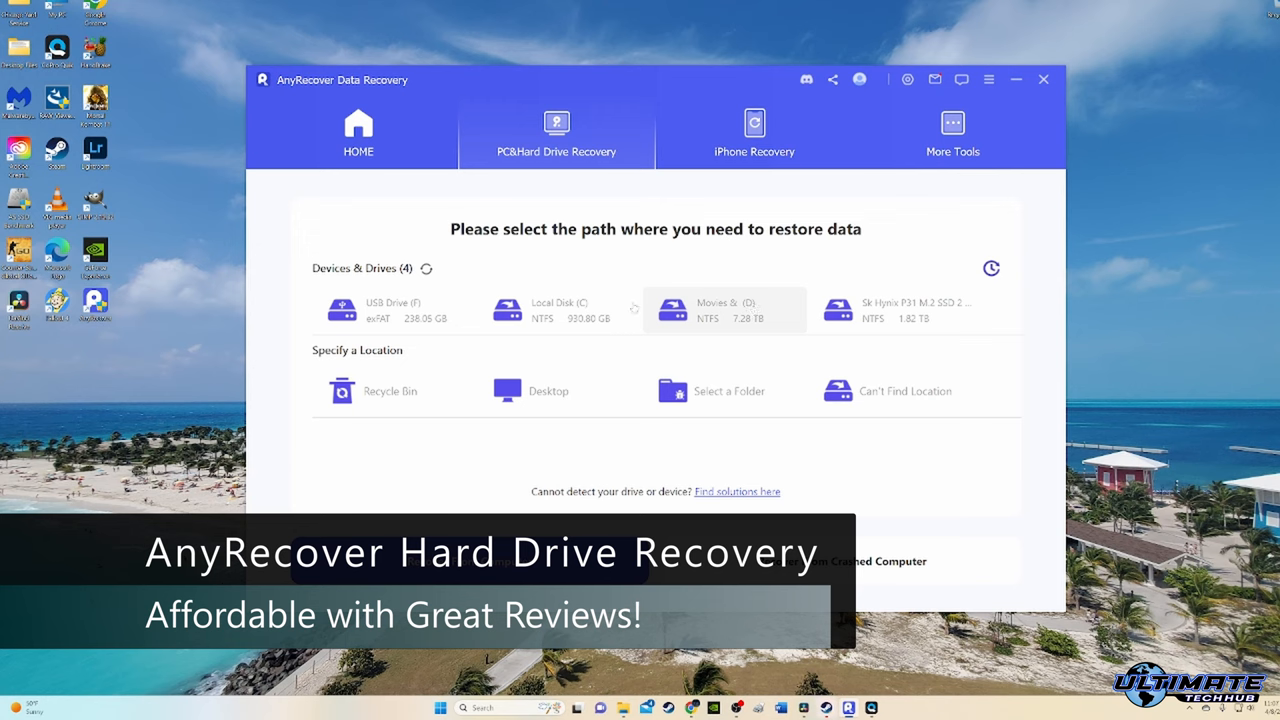
pyautogui.moveTo(390, 310)
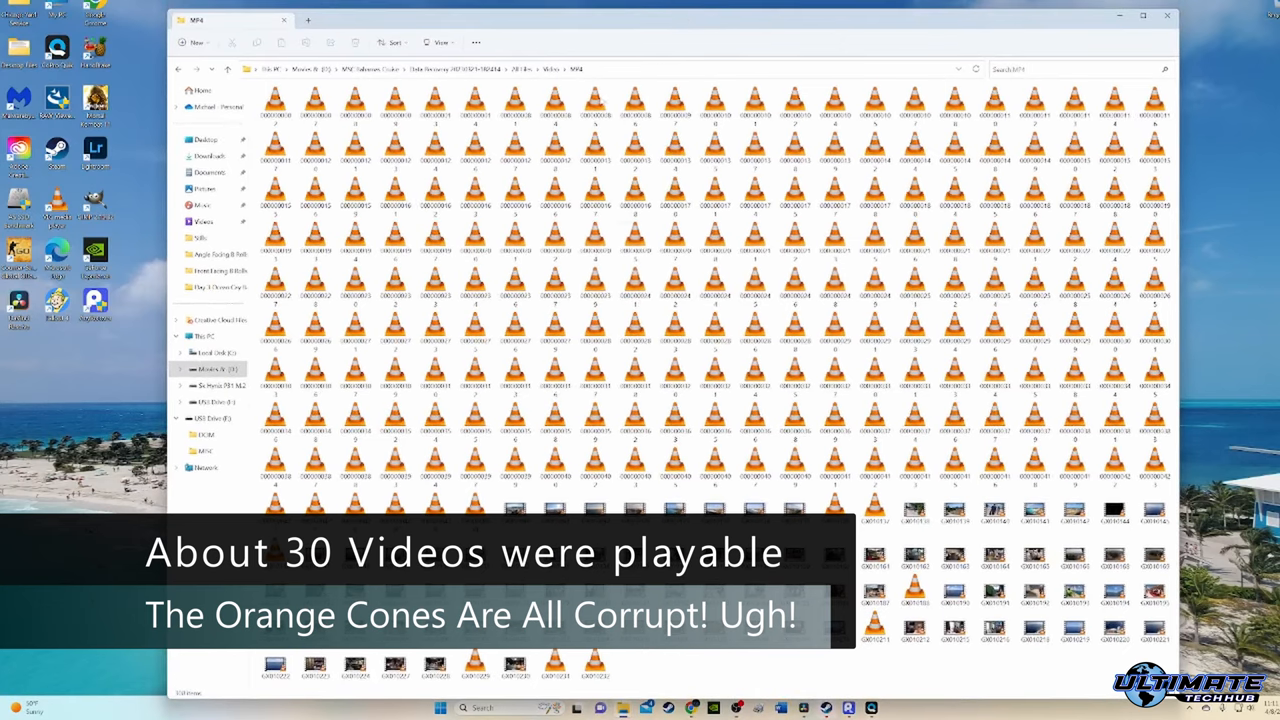
# Navigate to the recovered 100GOPRO folder holding the LRV, THM and MP4 files
pyautogui.click(394, 104)
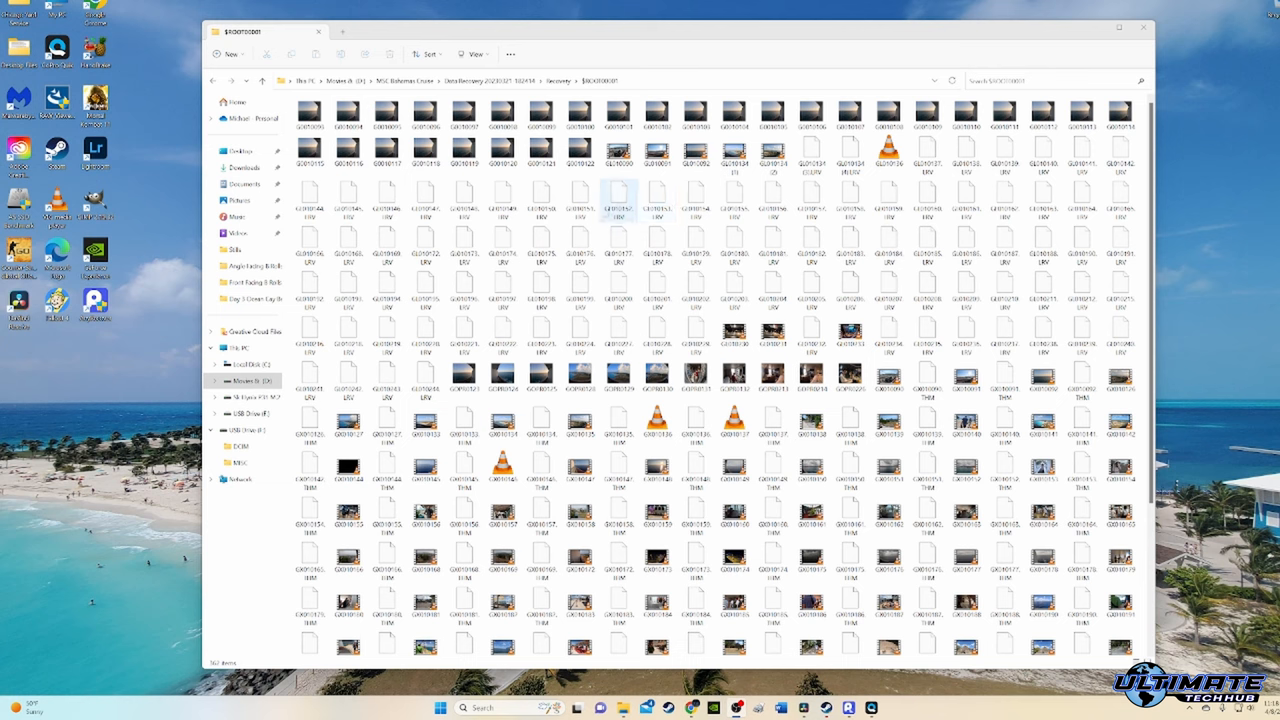
# Rename the corrupted clip's LRV file to .MP4, confirm the warning, and play the timelapse
pyautogui.click(578, 244)
pyautogui.write('MP4')
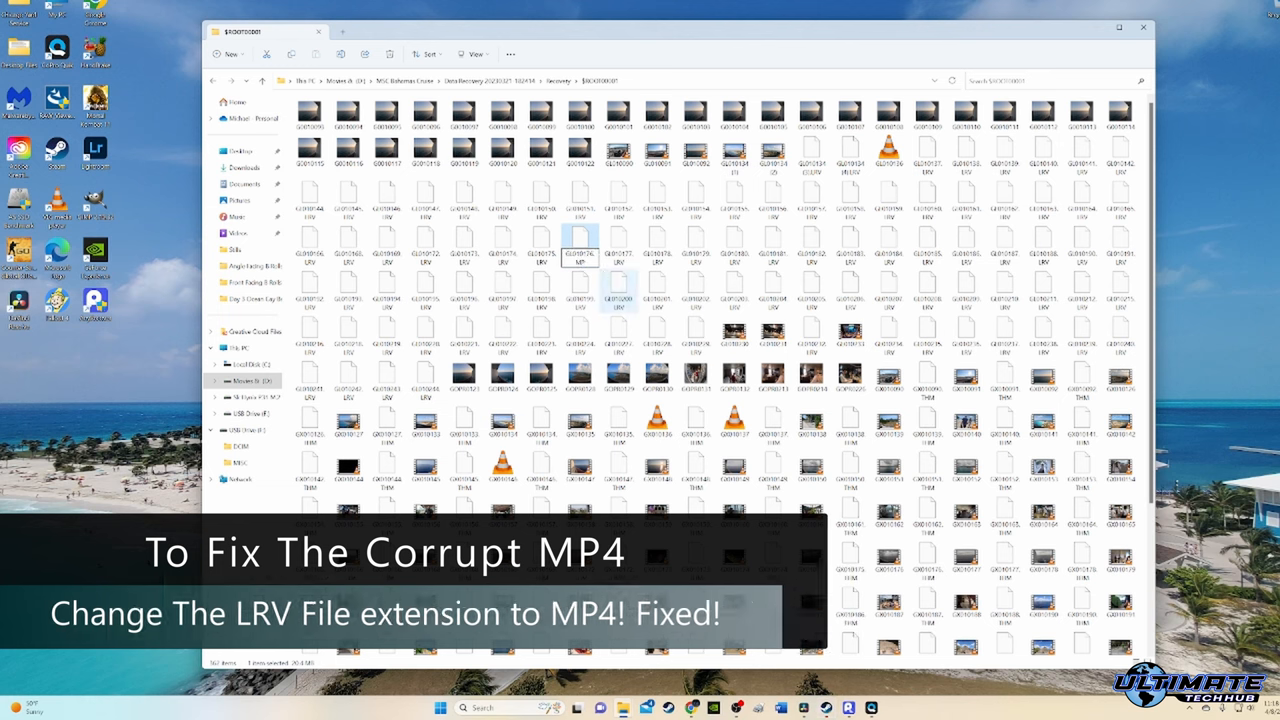
pyautogui.press('Return')
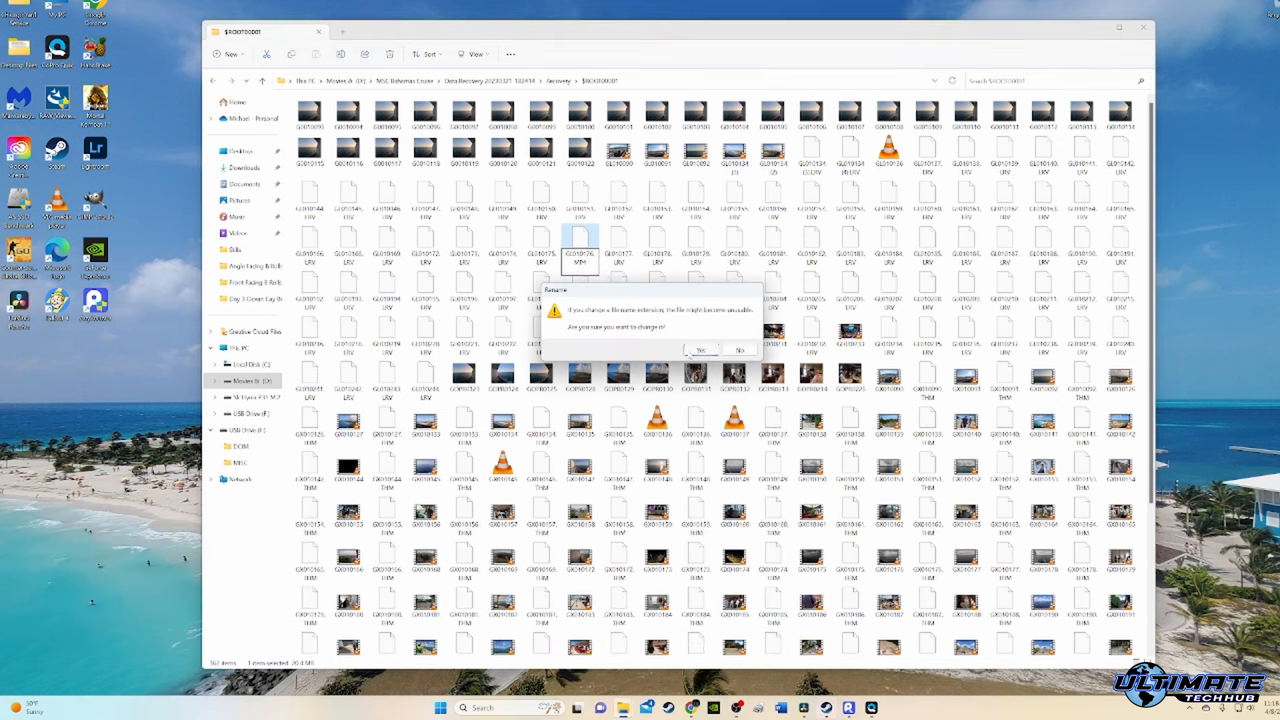
pyautogui.click(700, 350)
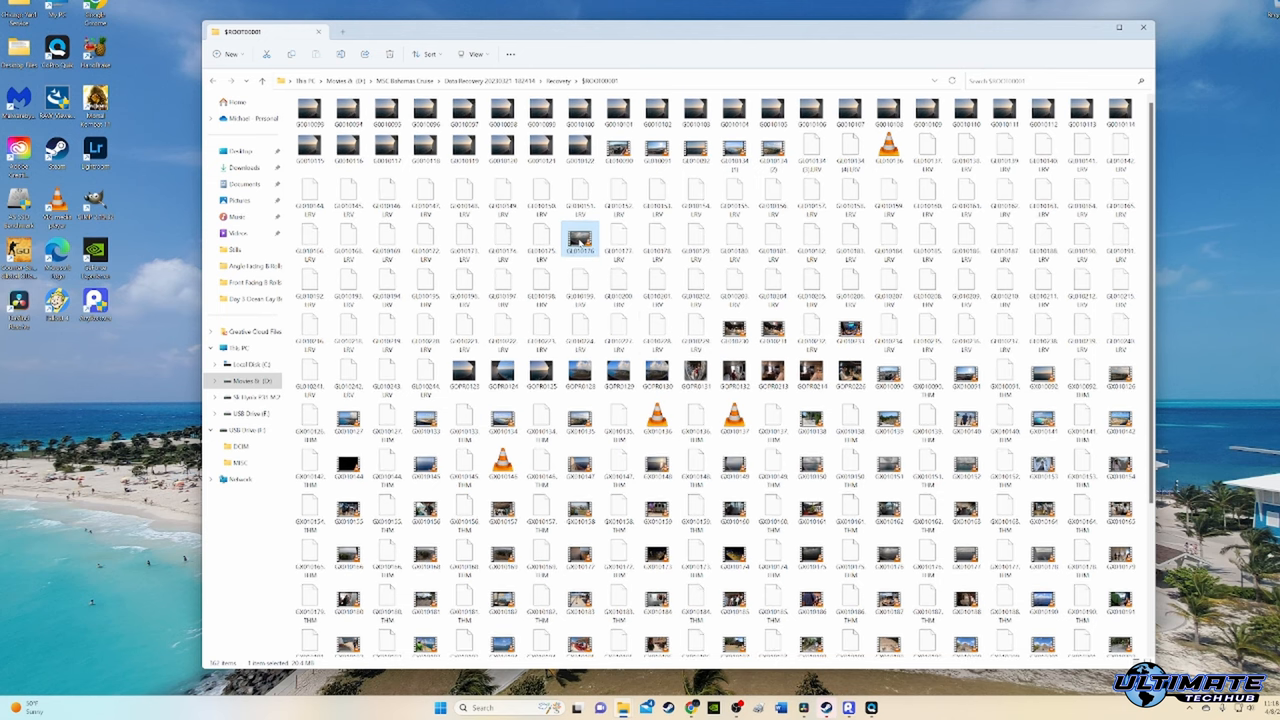
pyautogui.doubleClick(580, 240)
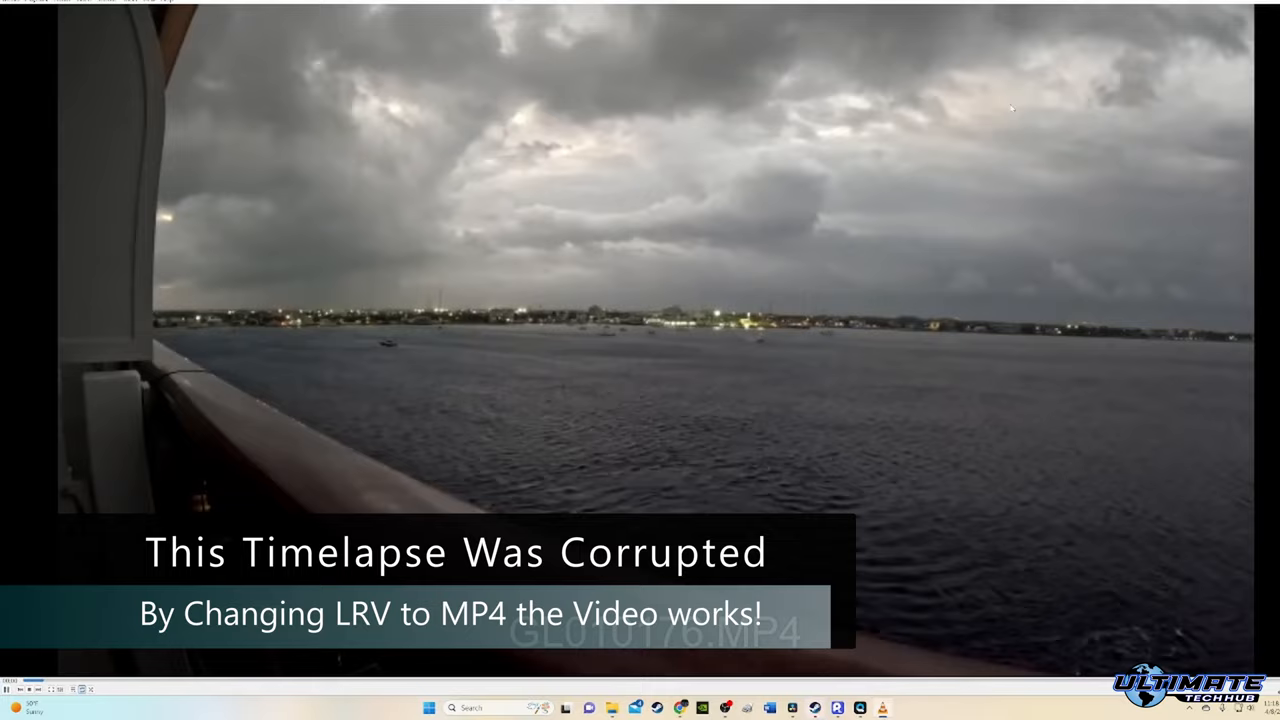